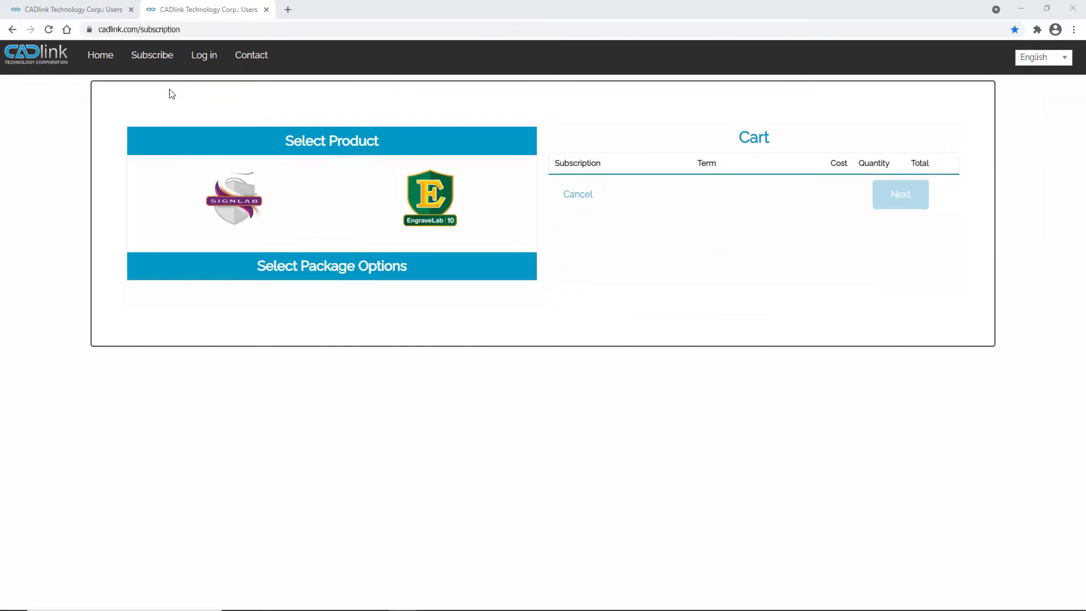
# - Add SignLab Print & Cut, 1 Year paid Monthly, quantity 3 to the cart ($149.85 total)
pyautogui.click(233, 197)
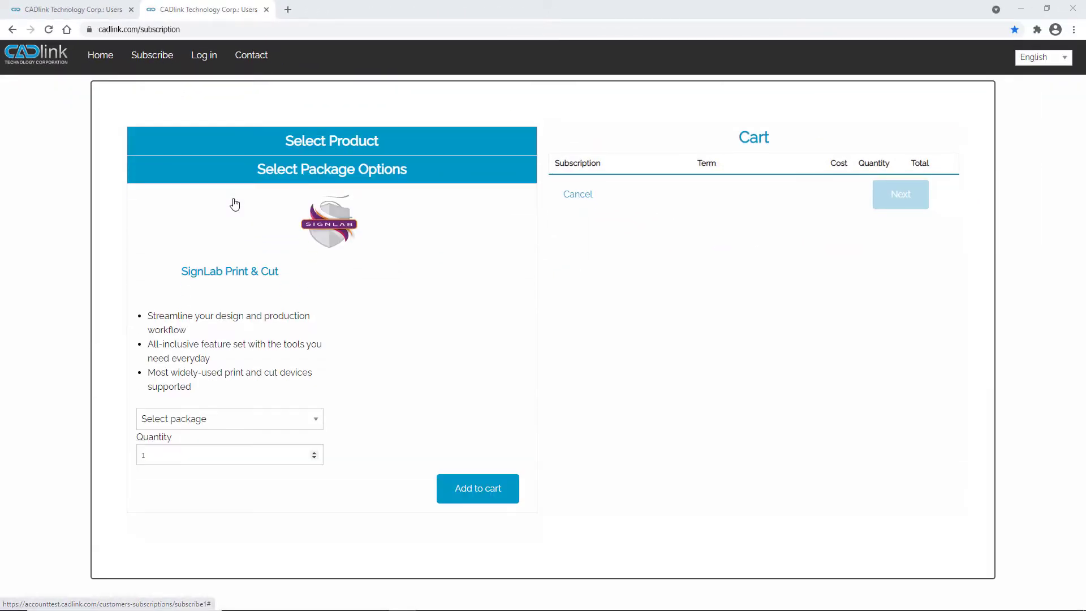
pyautogui.click(229, 418)
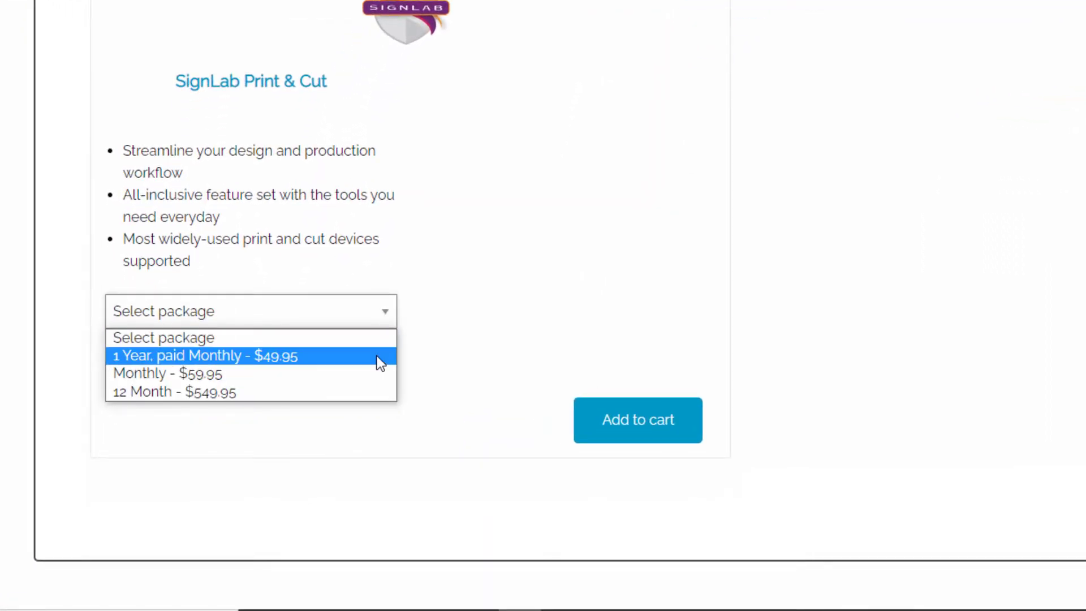
pyautogui.moveTo(375, 374)
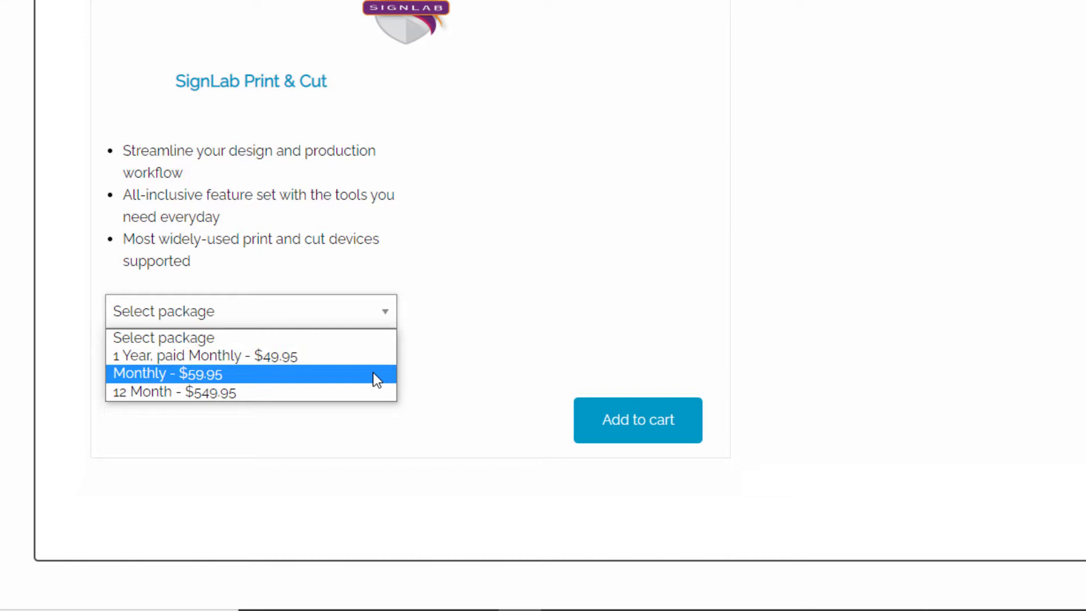
pyautogui.moveTo(374, 392)
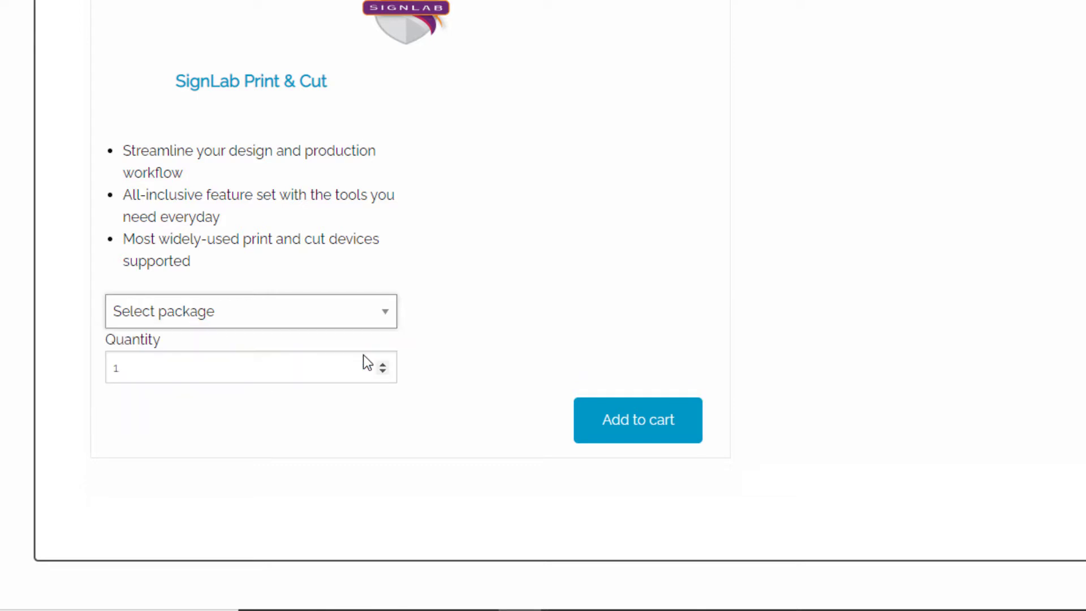
pyautogui.click(382, 363)
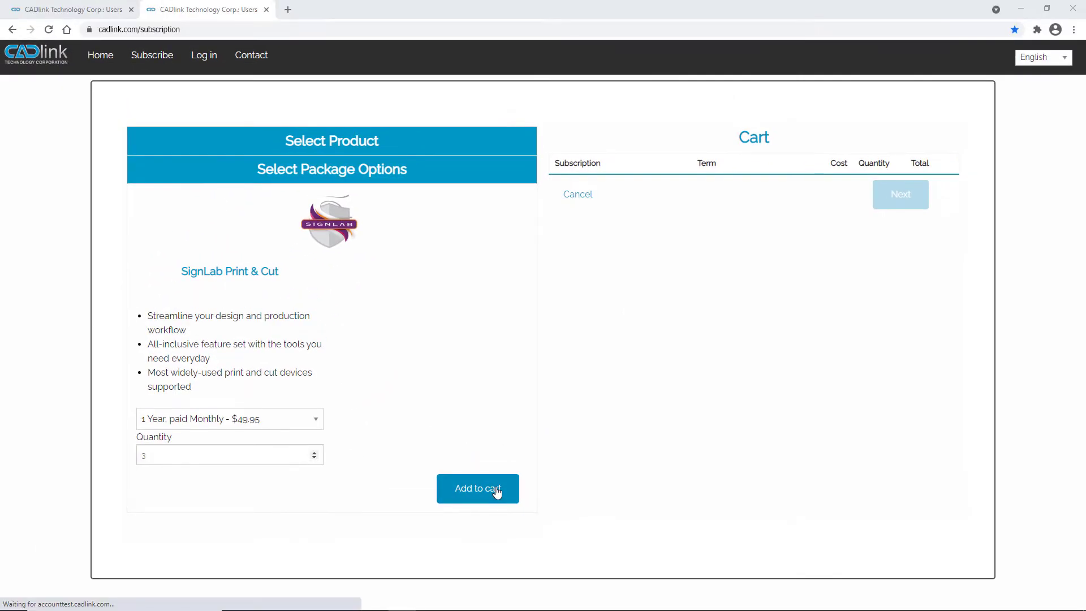
pyautogui.click(477, 488)
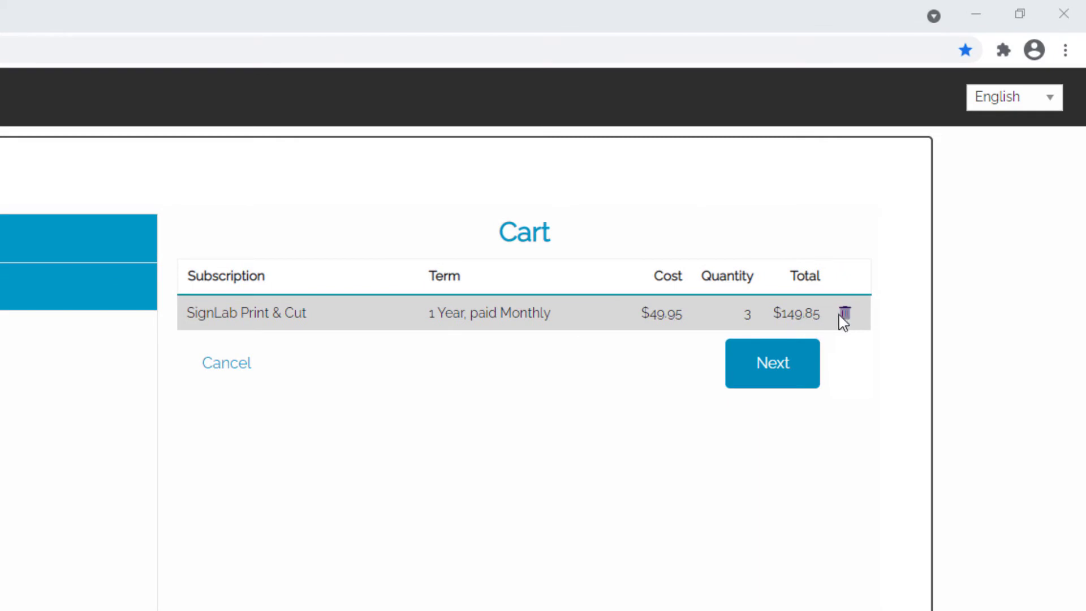
pyautogui.moveTo(845, 313)
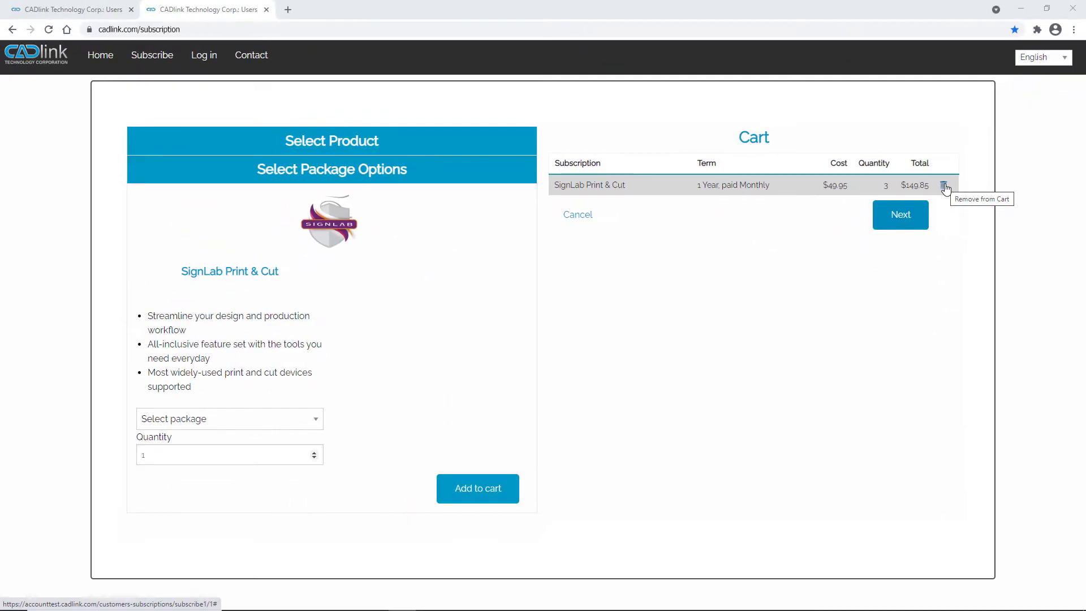
# - Proceed from the cart to the account setup and billing form
pyautogui.click(899, 213)
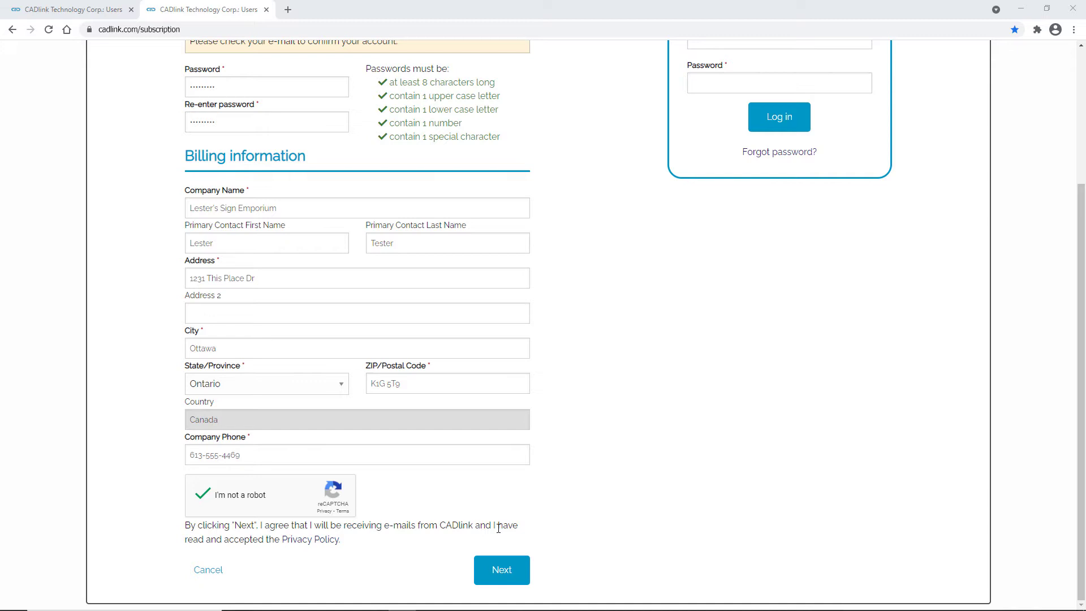
pyautogui.moveTo(379, 550)
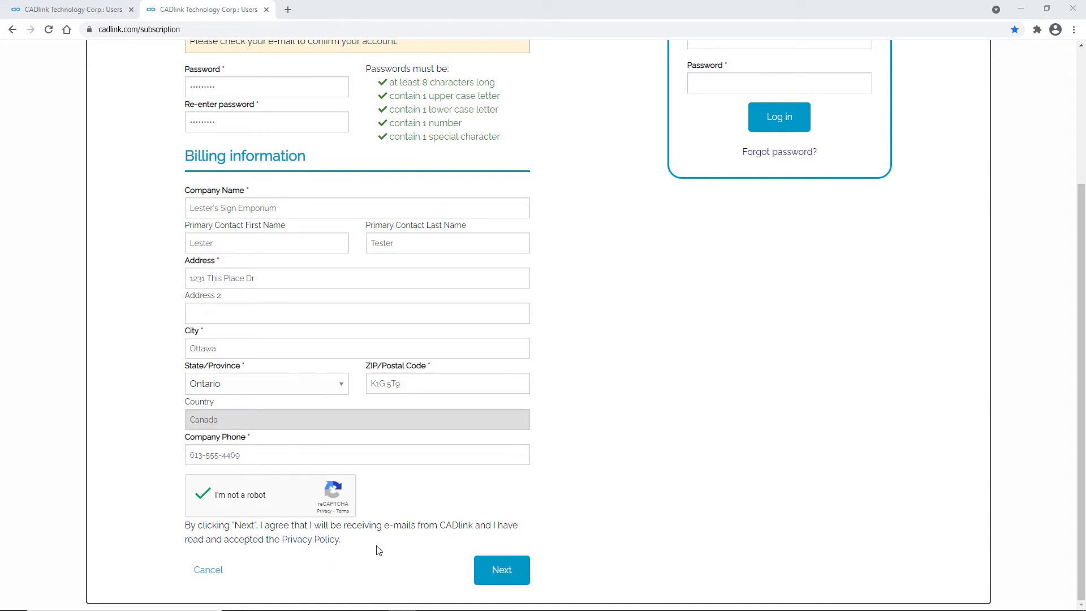
# - Submit the billing details and subscribe with the test card on the Payment Method page
pyautogui.click(501, 570)
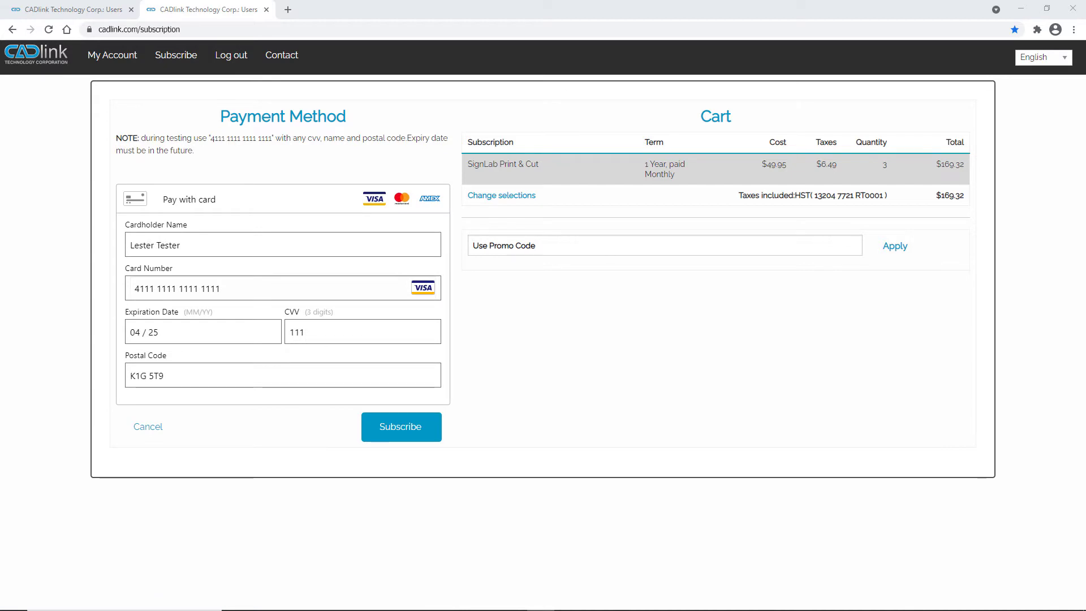
pyautogui.moveTo(651, 172)
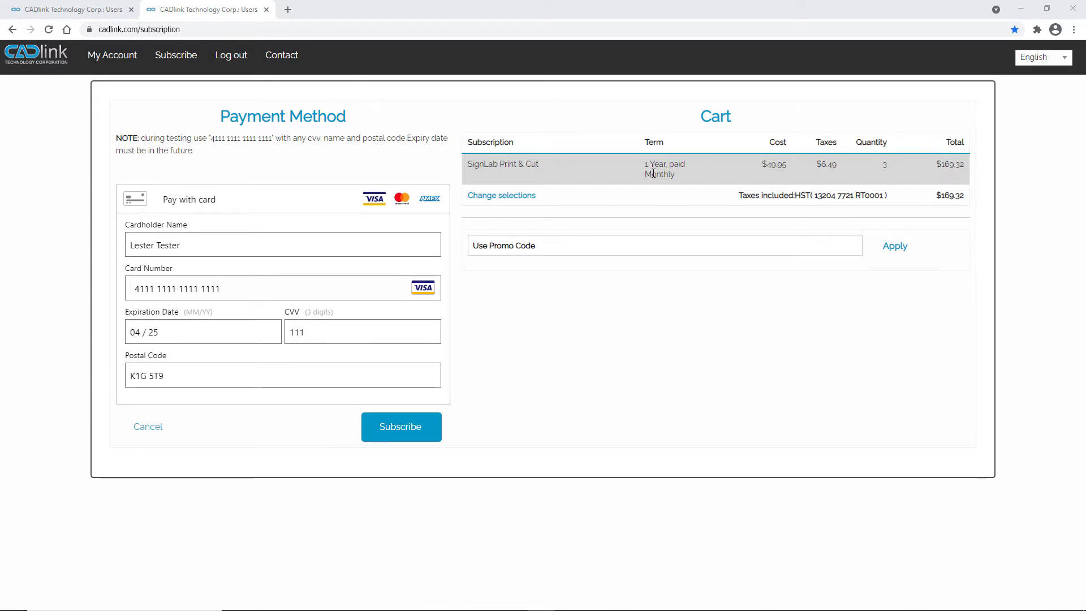
pyautogui.moveTo(730, 237)
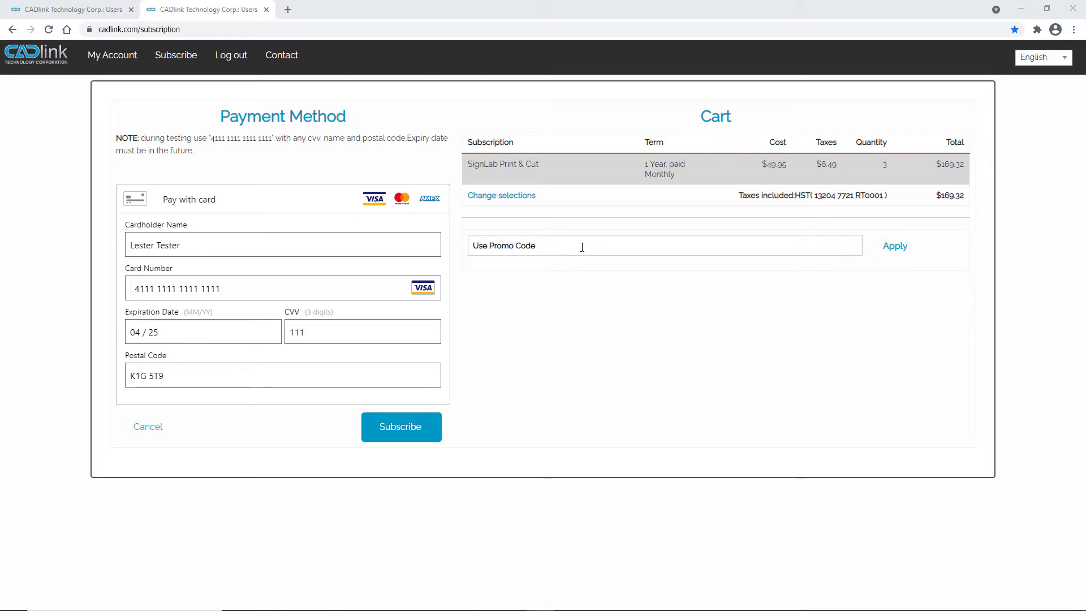
pyautogui.moveTo(560, 257)
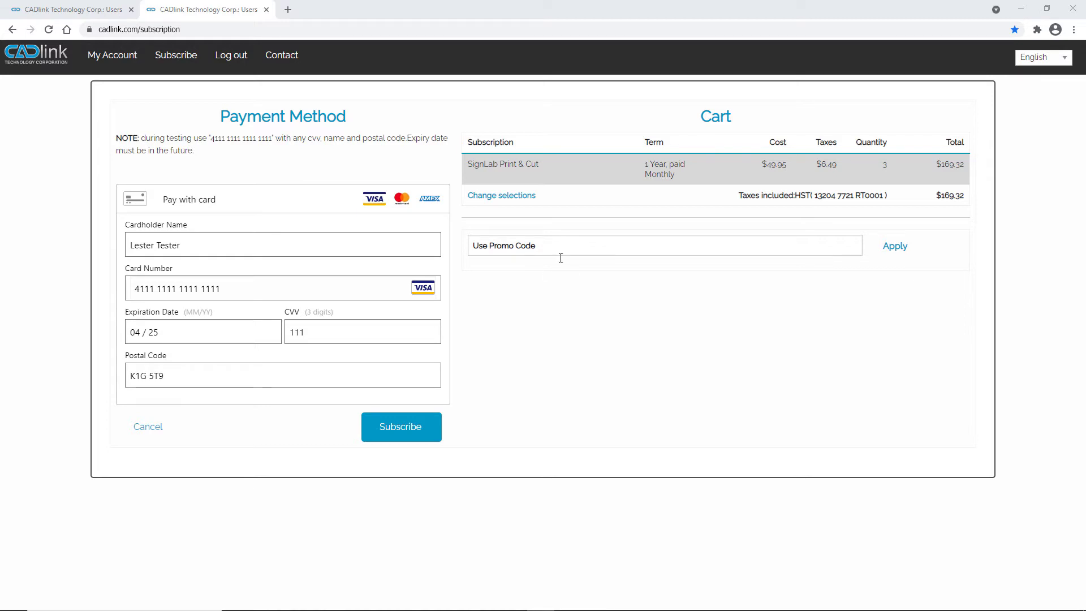
pyautogui.click(401, 427)
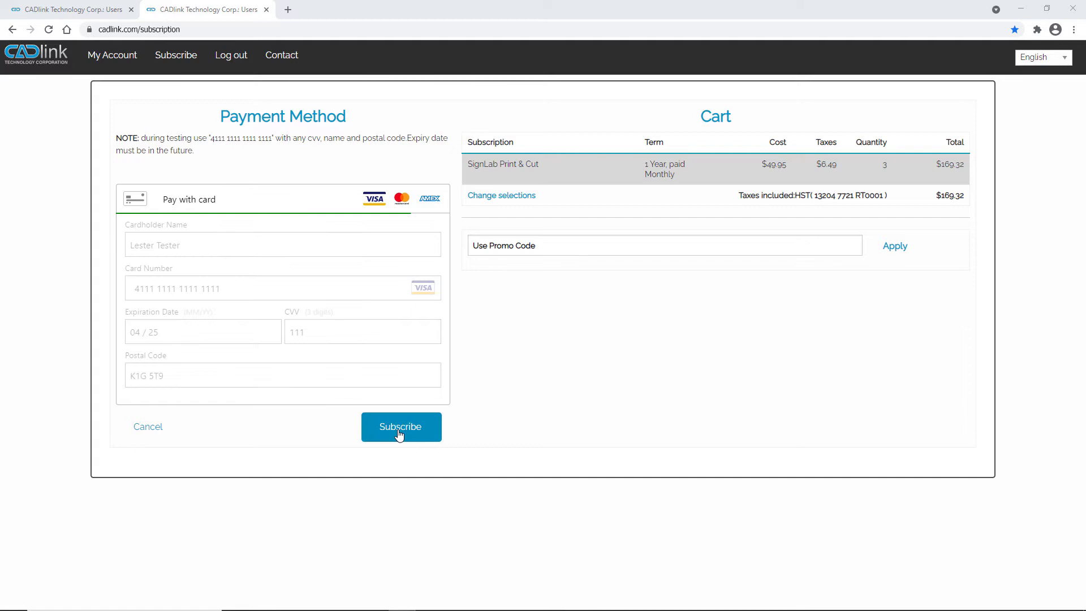
pyautogui.click(400, 426)
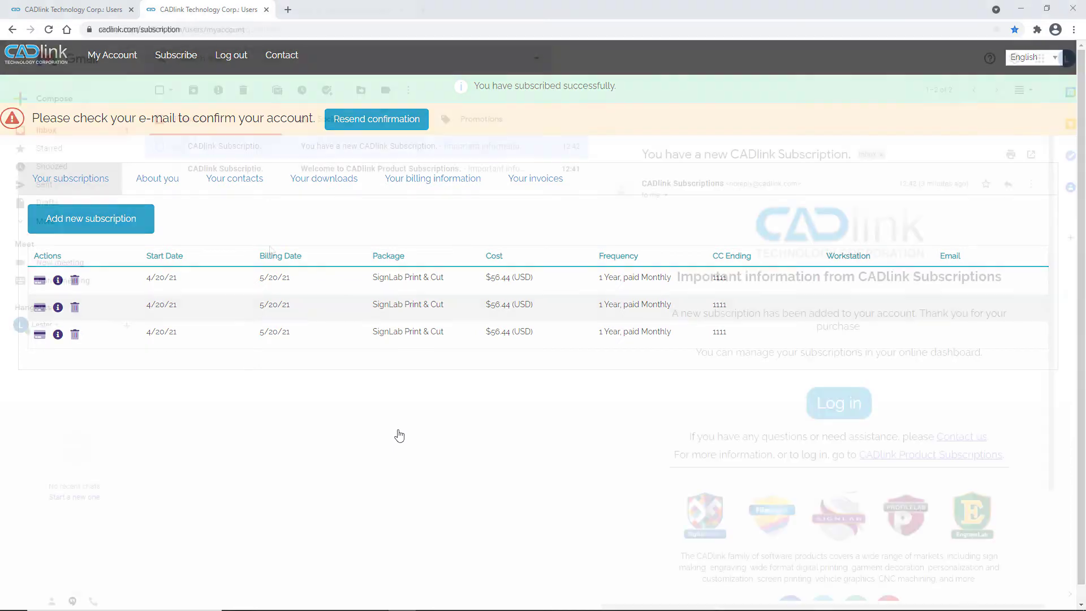
# - Verify the address from the Gmail welcome email and log in as 'lestertester'
pyautogui.click(339, 9)
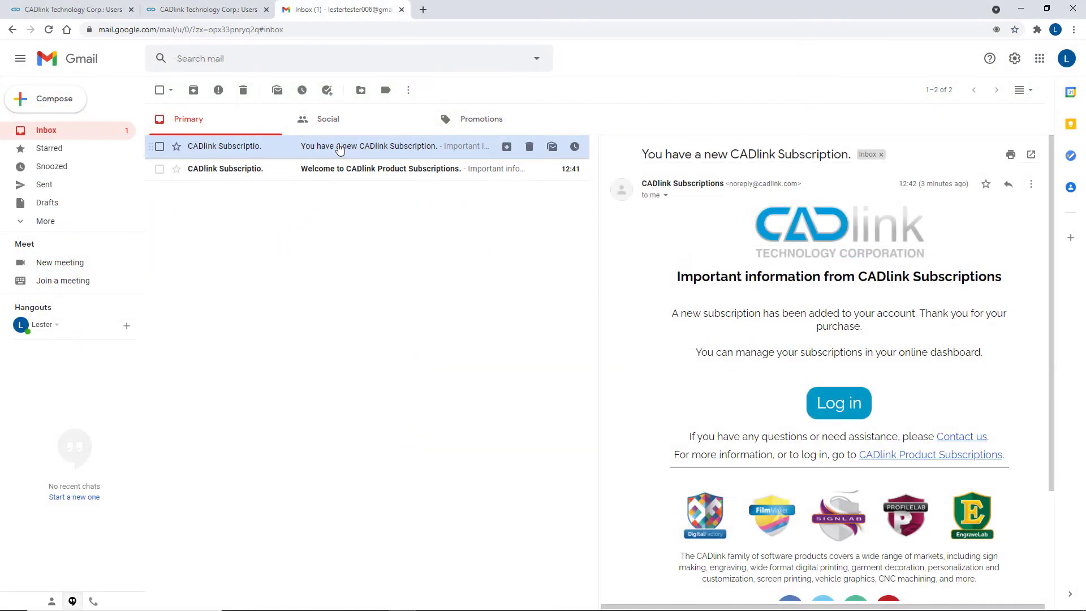
pyautogui.moveTo(356, 169)
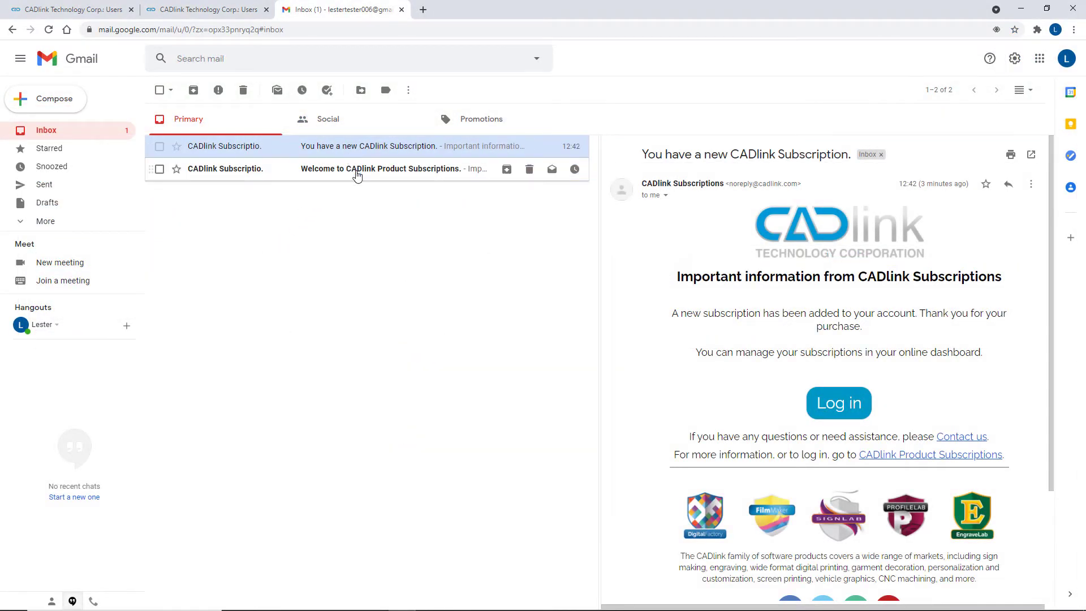
pyautogui.click(380, 168)
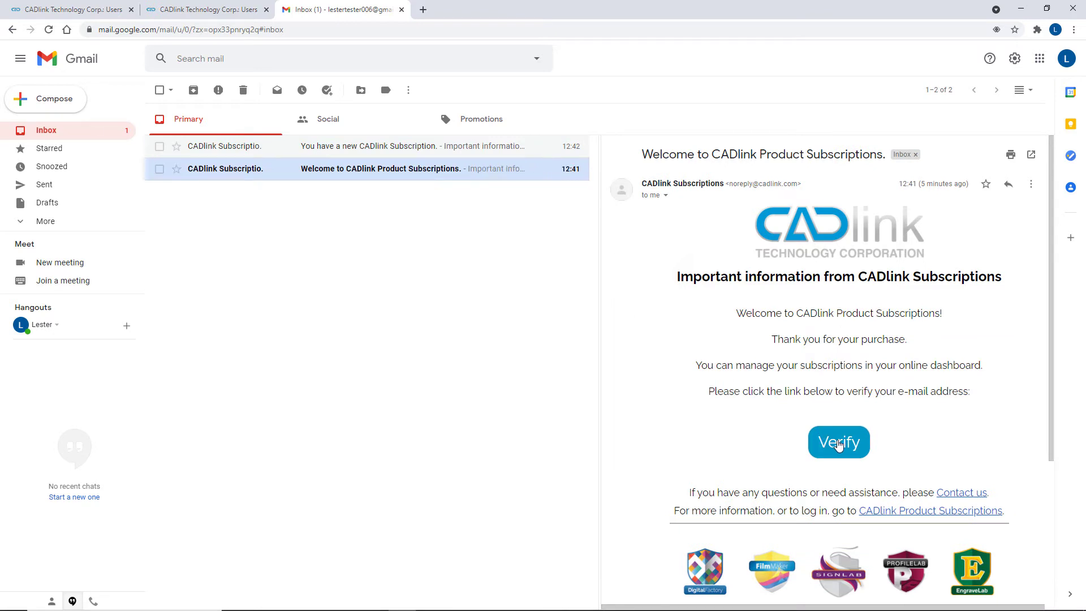
pyautogui.click(837, 442)
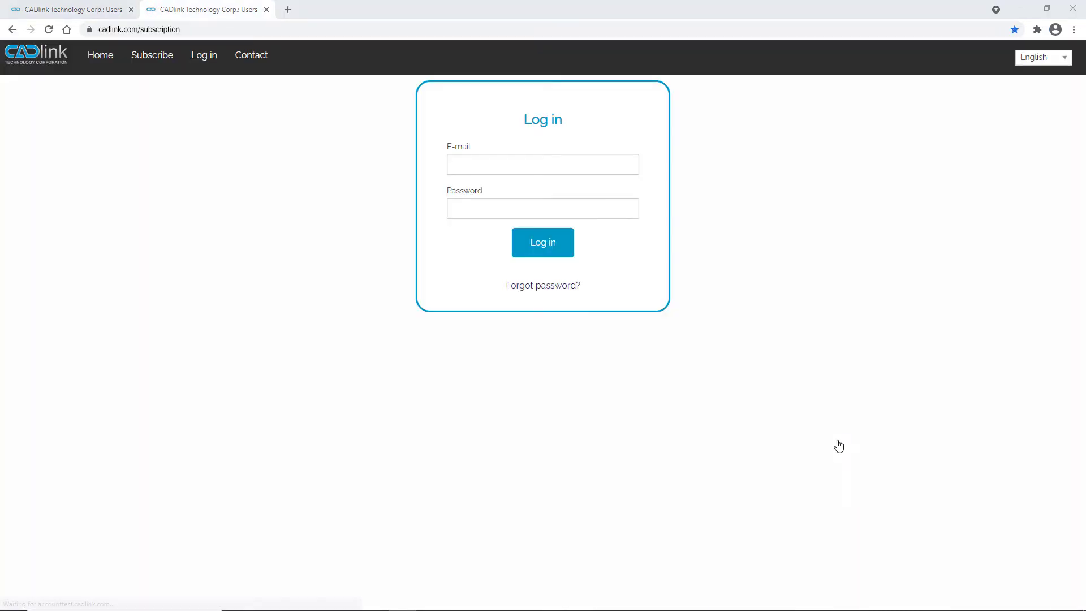
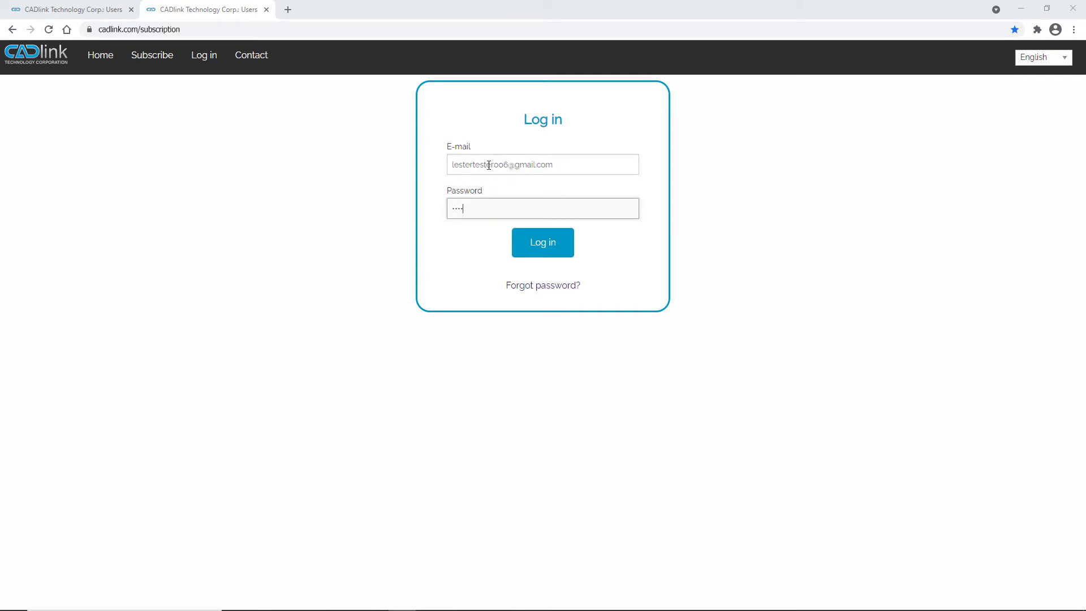
pyautogui.click(542, 242)
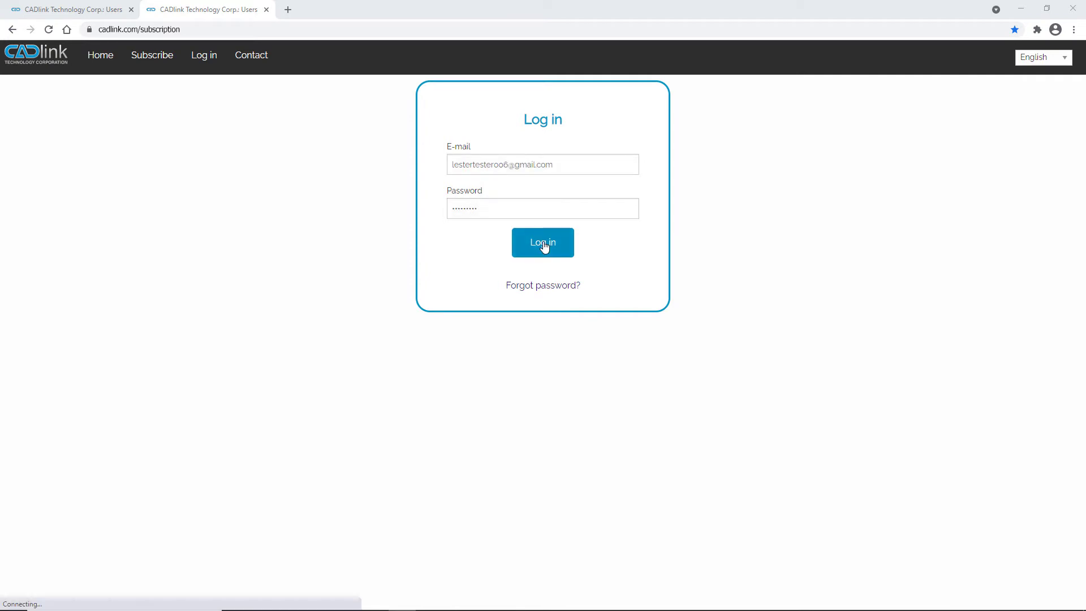
# - Land on the Your subscriptions tab listing the three SignLab Print & Cut rows
pyautogui.click(542, 242)
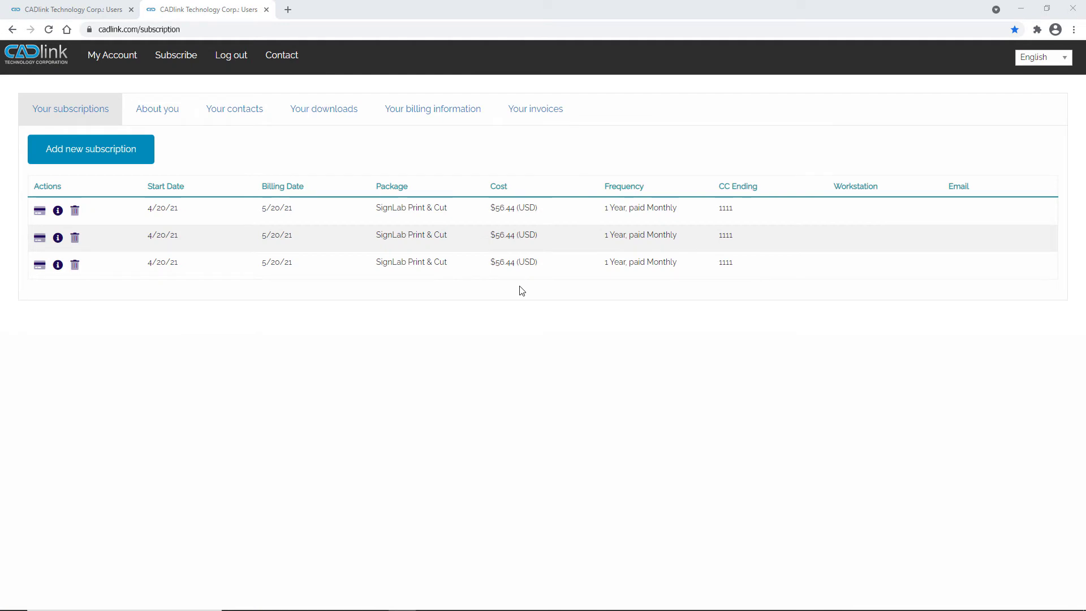
pyautogui.moveTo(528, 312)
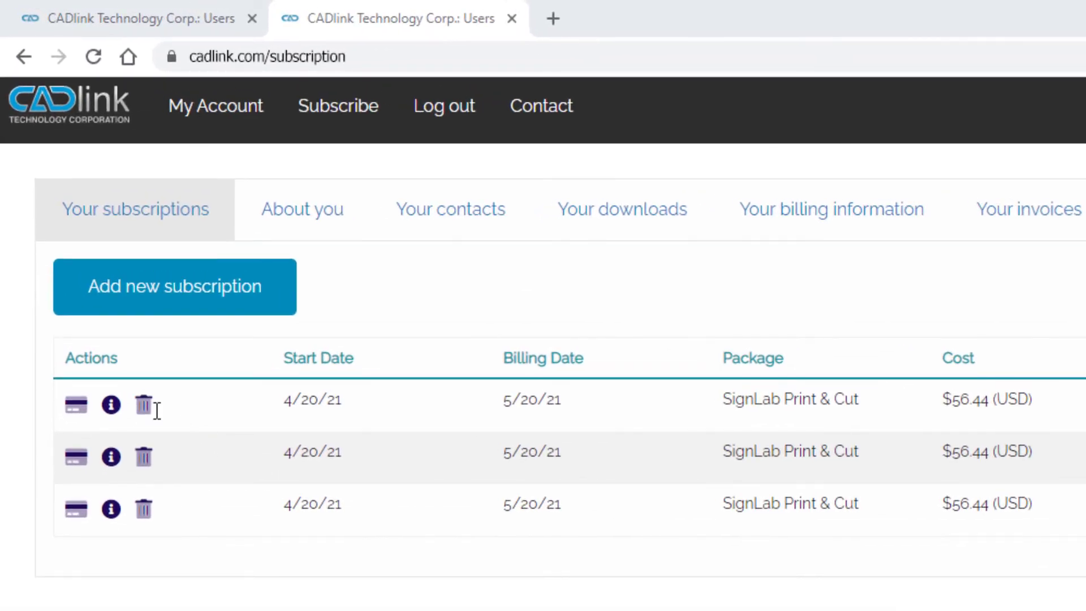
pyautogui.moveTo(75, 404)
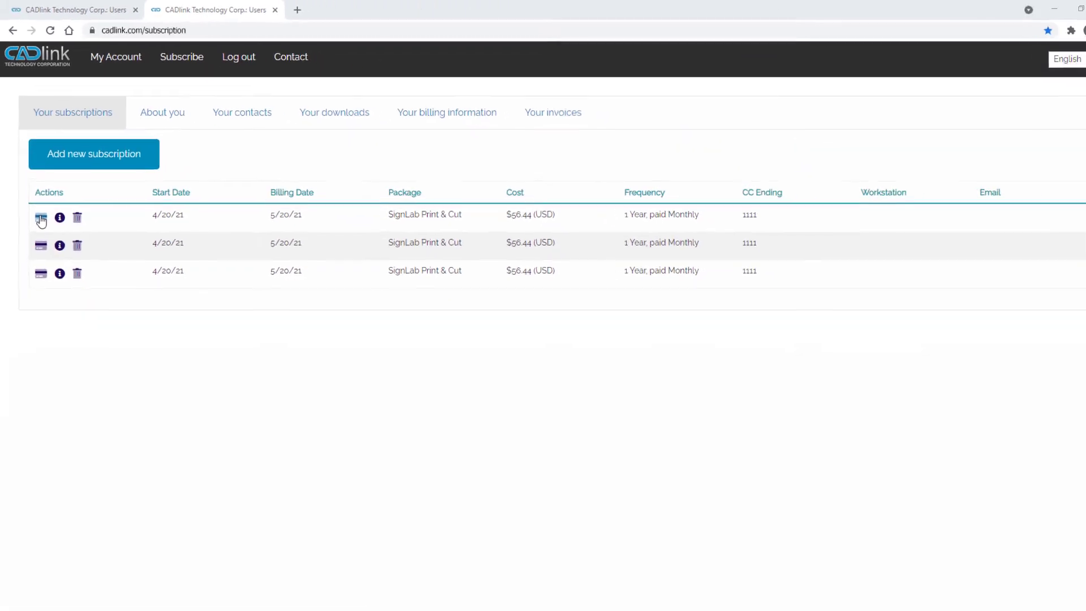
# - Add a new contact with a Gmail address from Your contacts and begin its sign-in
pyautogui.click(234, 108)
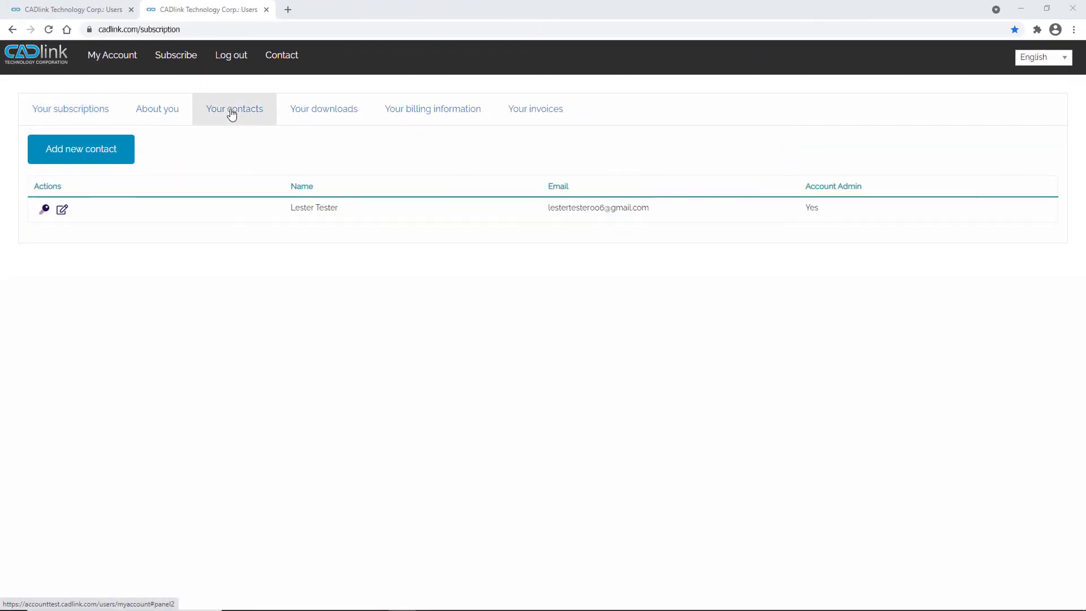
pyautogui.click(80, 149)
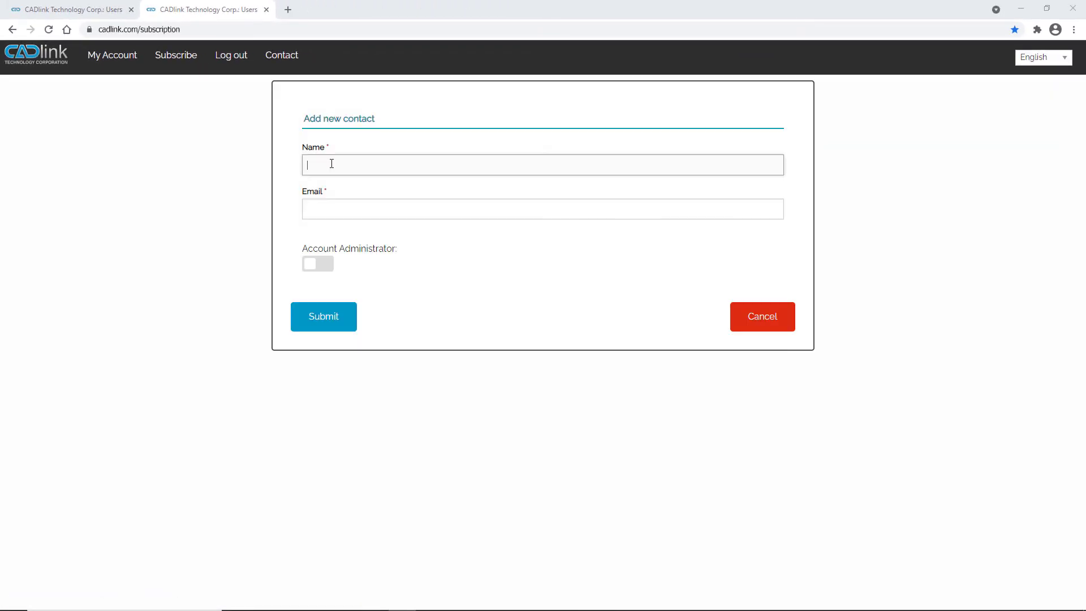
pyautogui.click(322, 317)
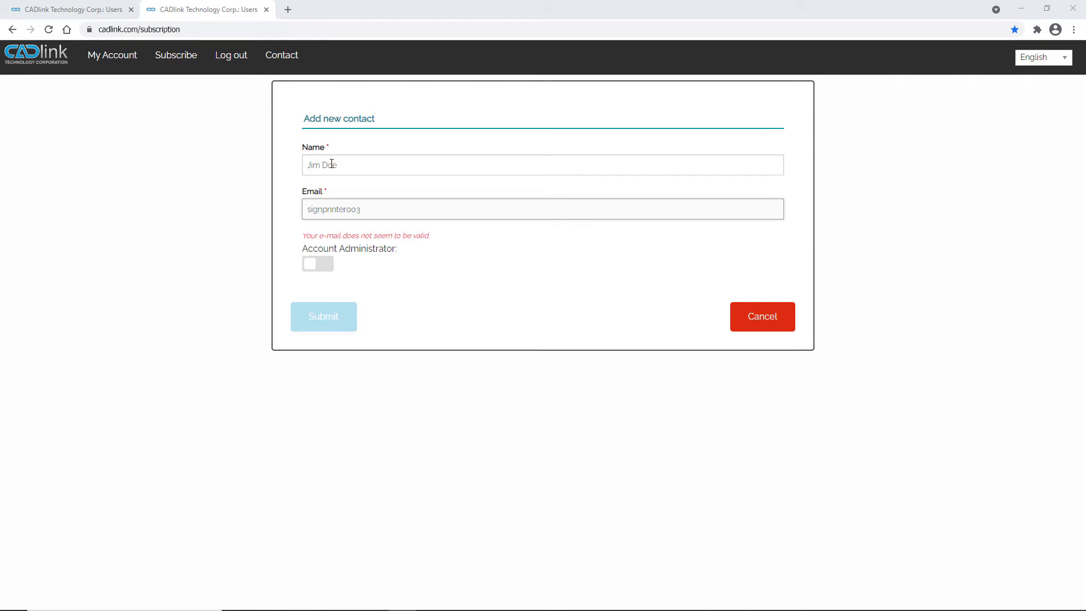
pyautogui.write('@gmail.com')
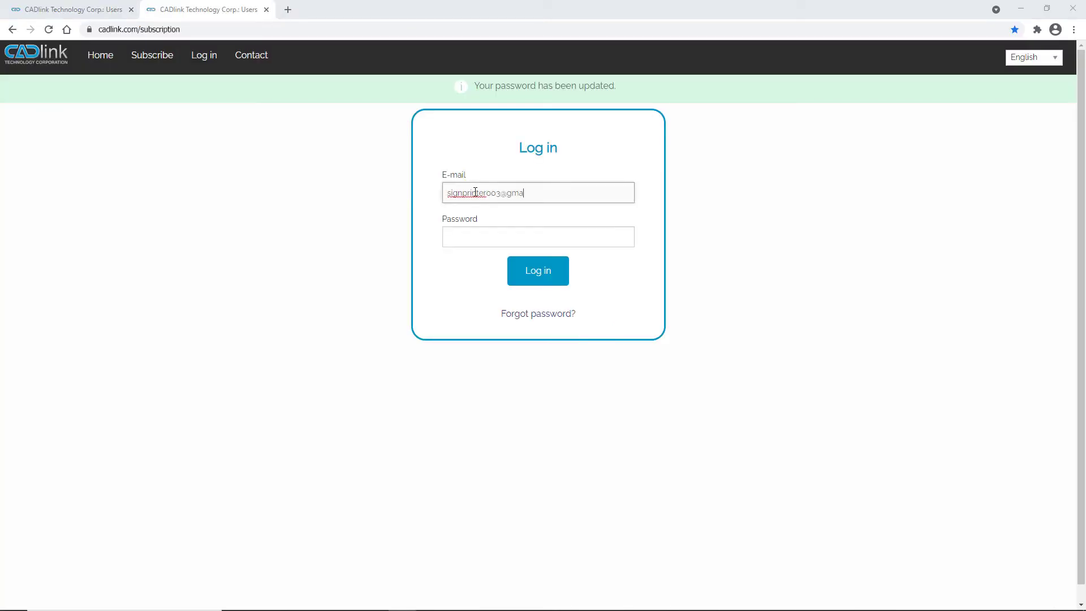
# - Log in as the new contact to see the three subscriptions with their workstations
pyautogui.click(537, 270)
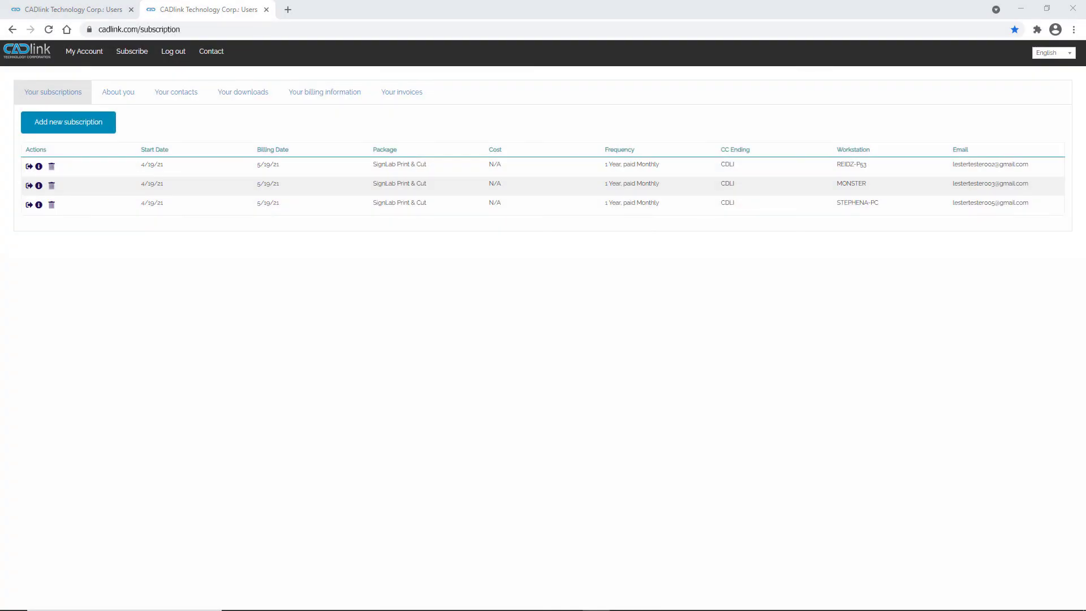
pyautogui.moveTo(563, 464)
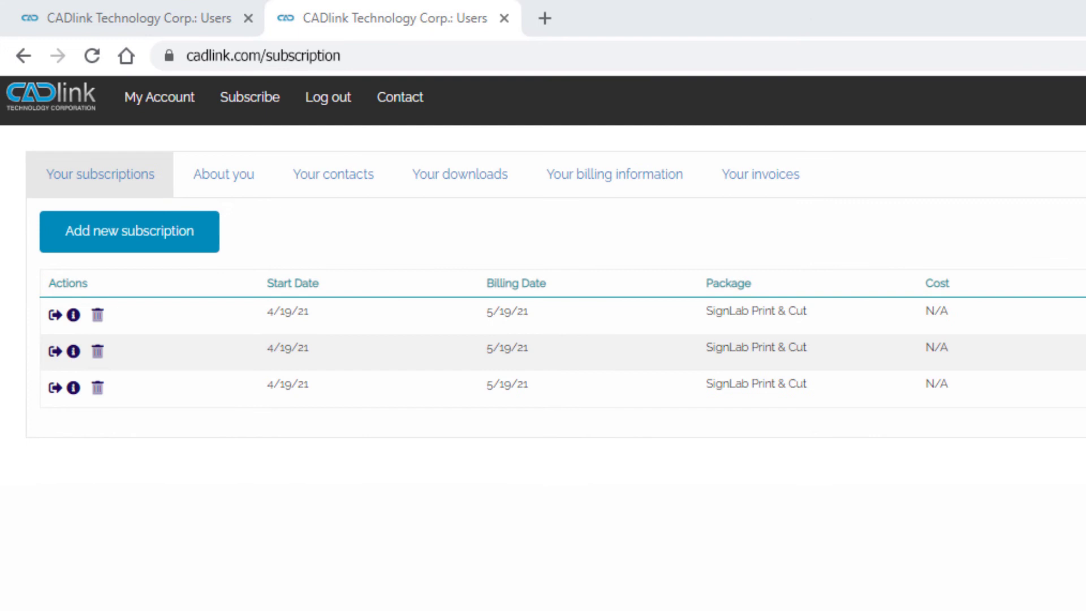
pyautogui.moveTo(211, 180)
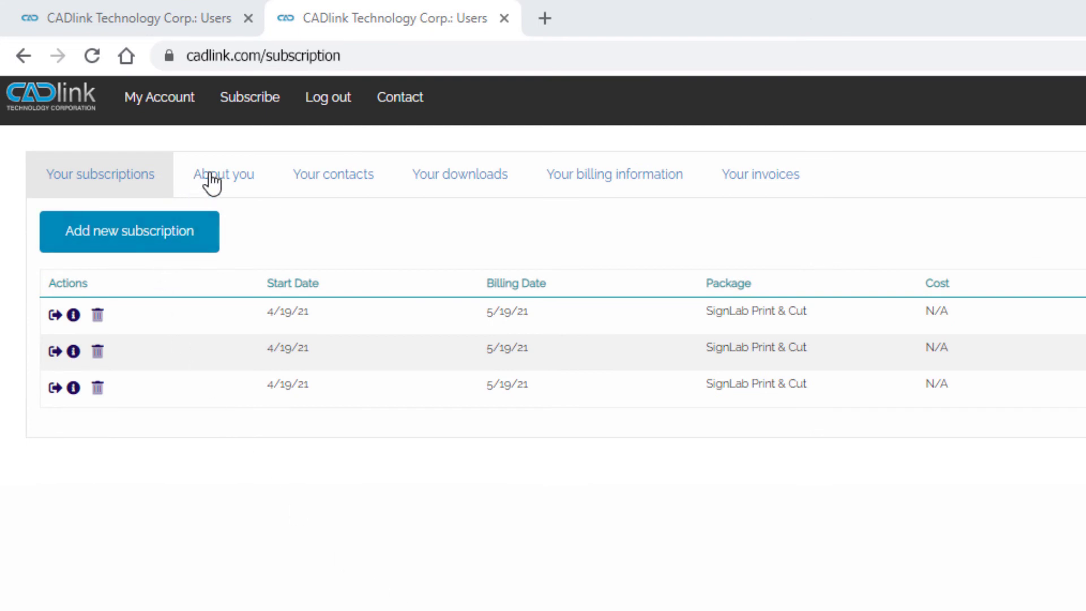
# - Review About you, downloads, billing and invoices, opening the 621.44 USD SignLab invoice
pyautogui.click(222, 174)
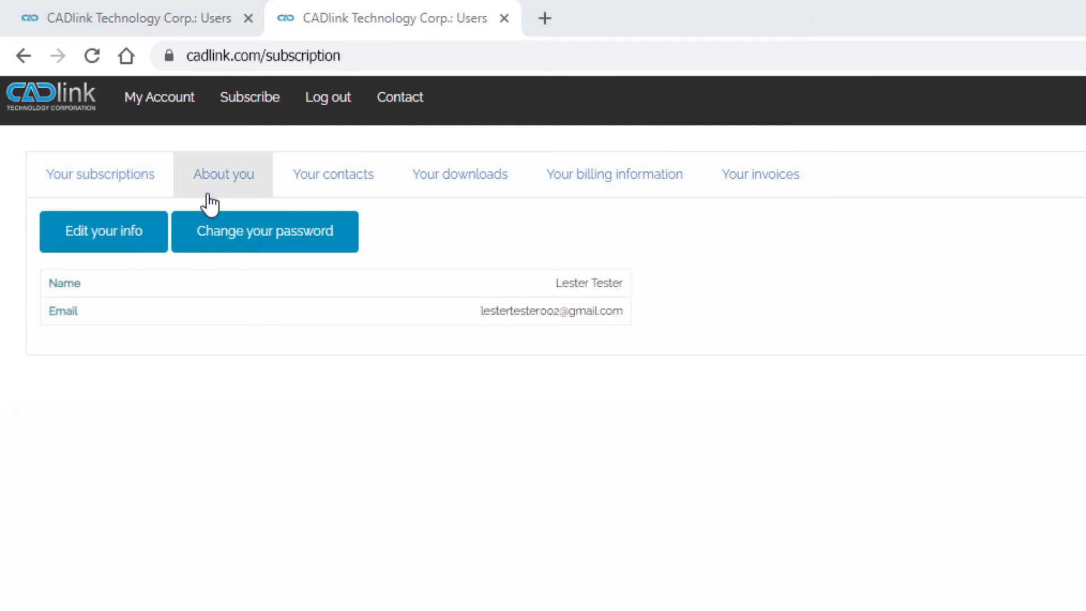
pyautogui.click(458, 174)
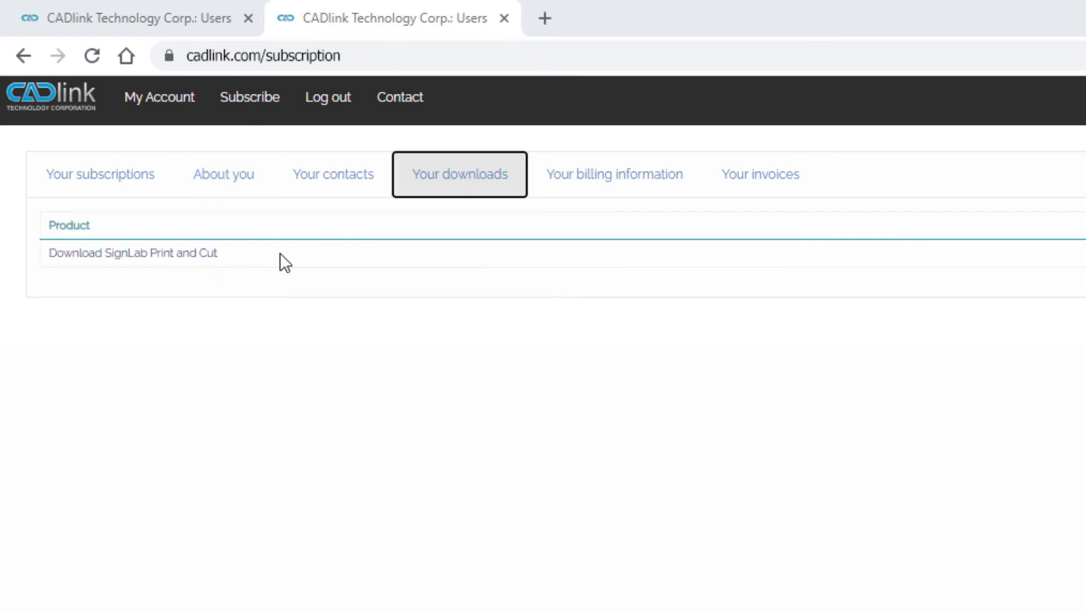
pyautogui.click(612, 174)
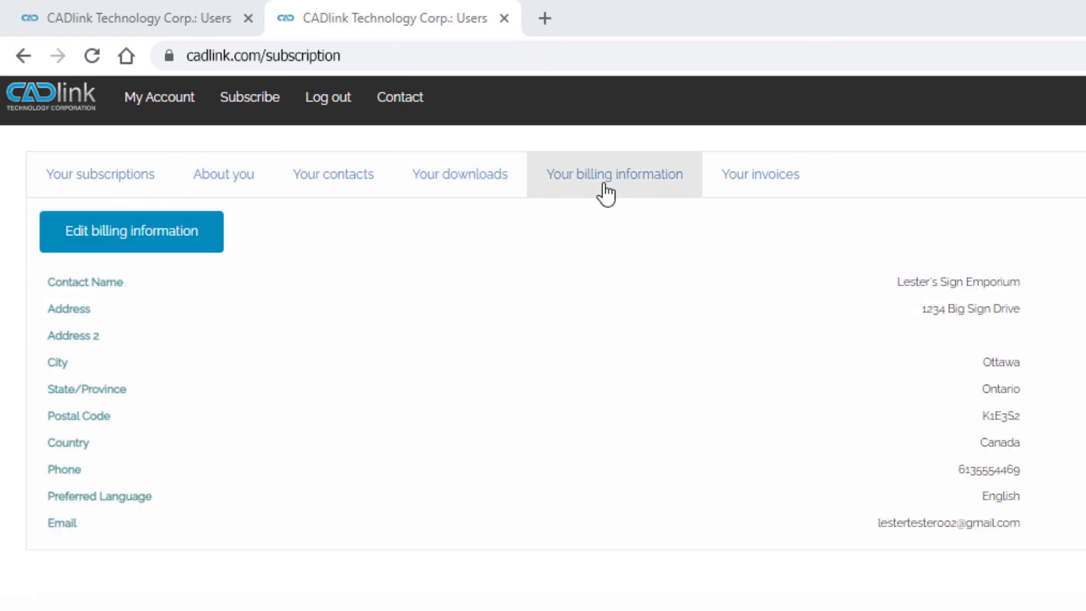
pyautogui.click(759, 174)
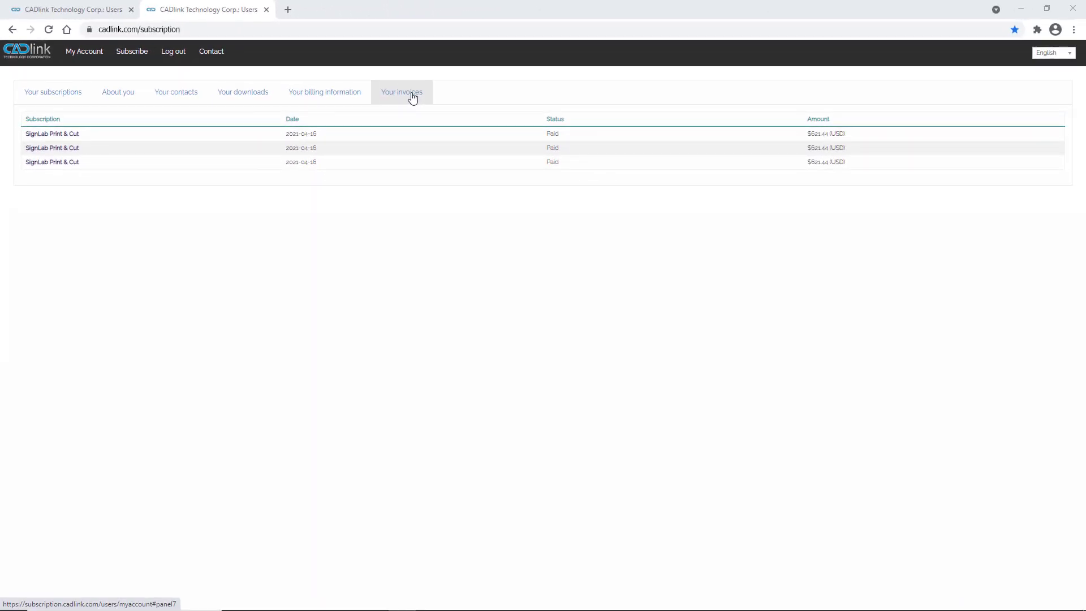
pyautogui.click(52, 147)
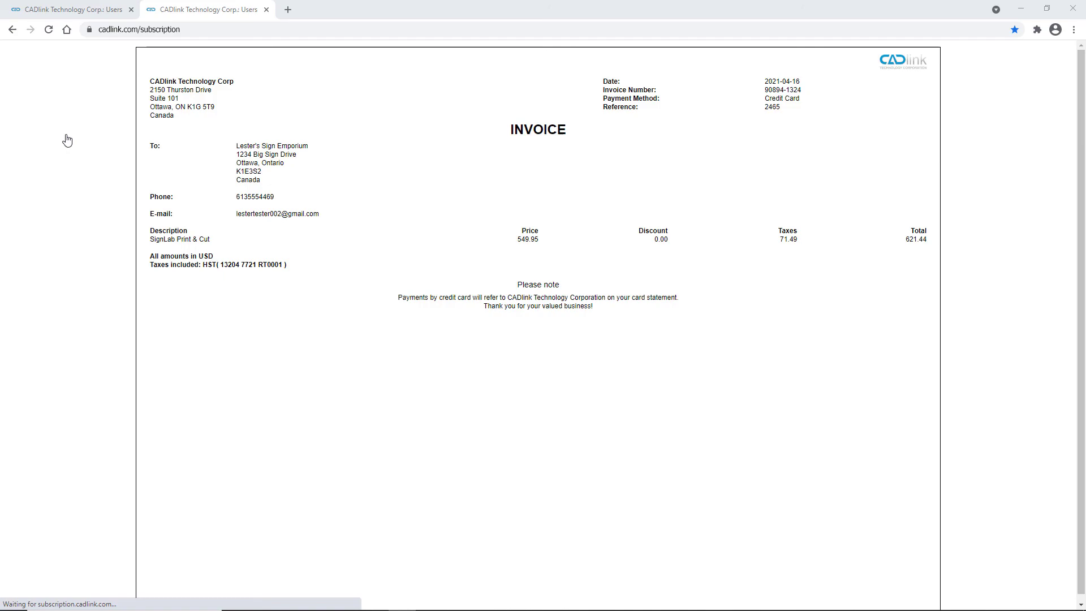